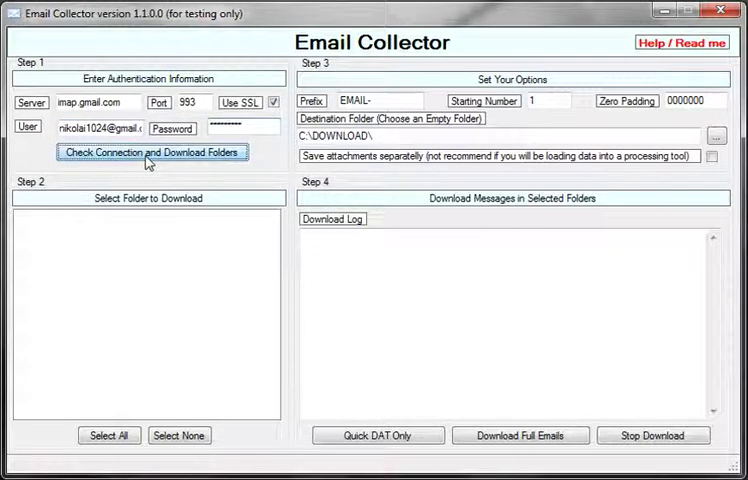
# Step: Connect to the Gmail account and fetch its folder list with item counts
pyautogui.click(152, 152)
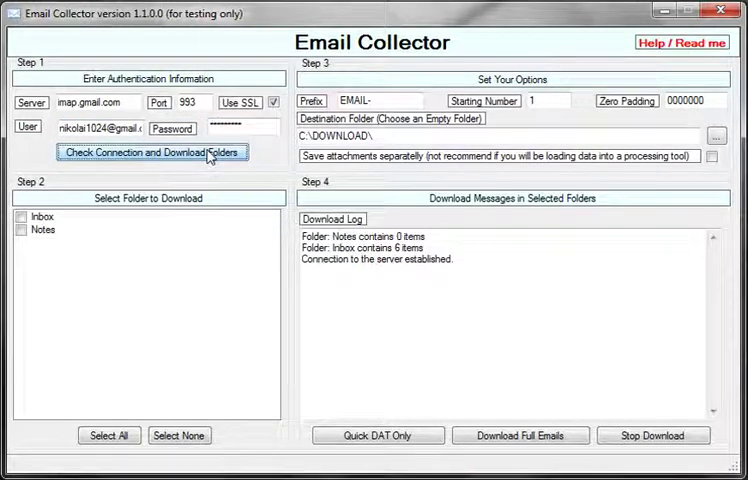
pyautogui.click(151, 153)
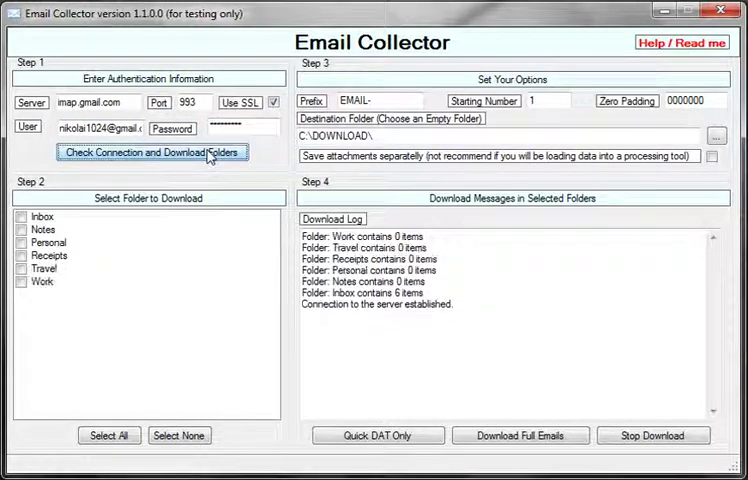
pyautogui.click(151, 152)
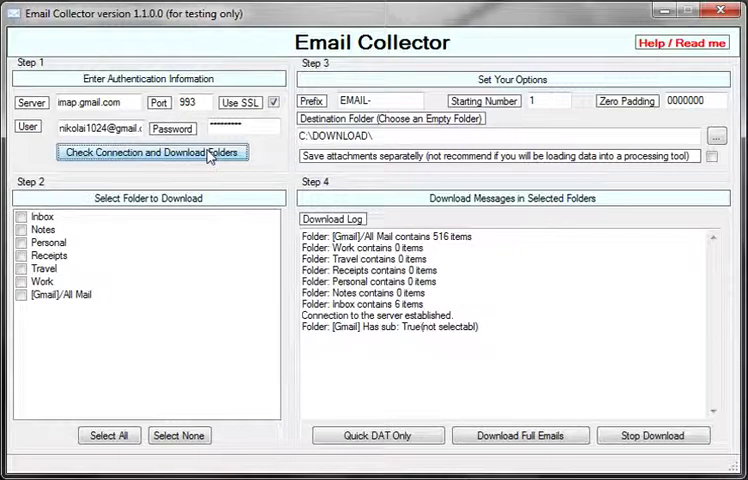
pyautogui.click(152, 152)
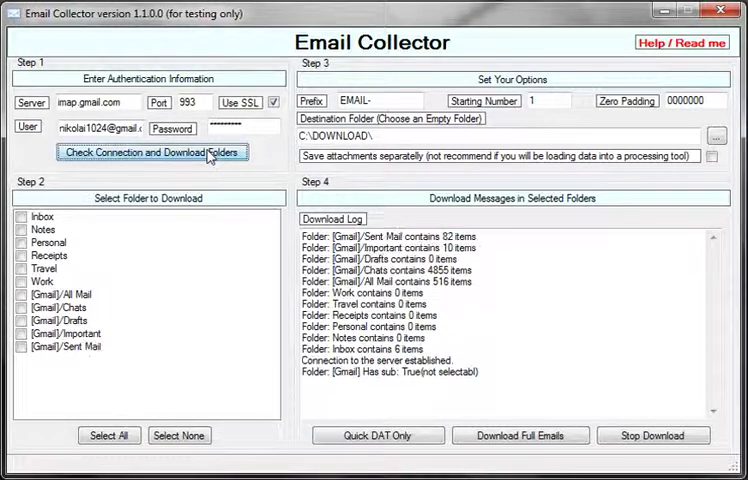
pyautogui.click(151, 152)
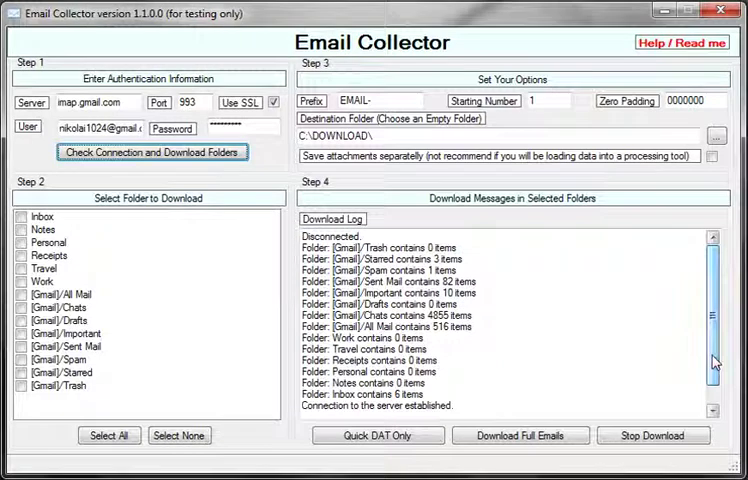
pyautogui.moveTo(657, 352)
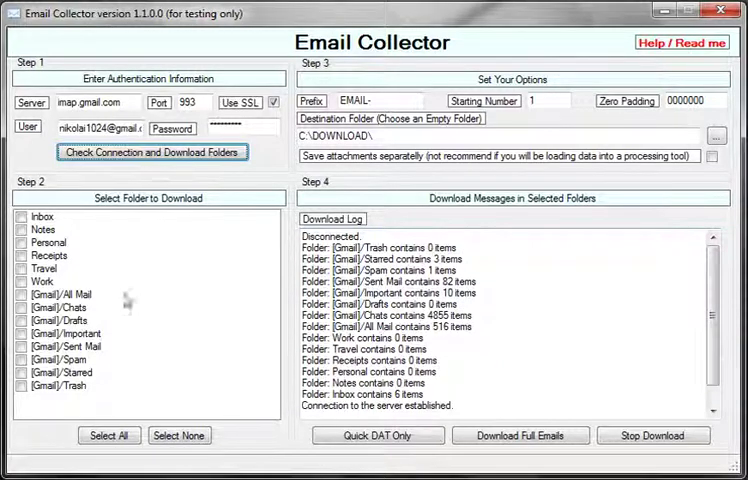
pyautogui.moveTo(47, 188)
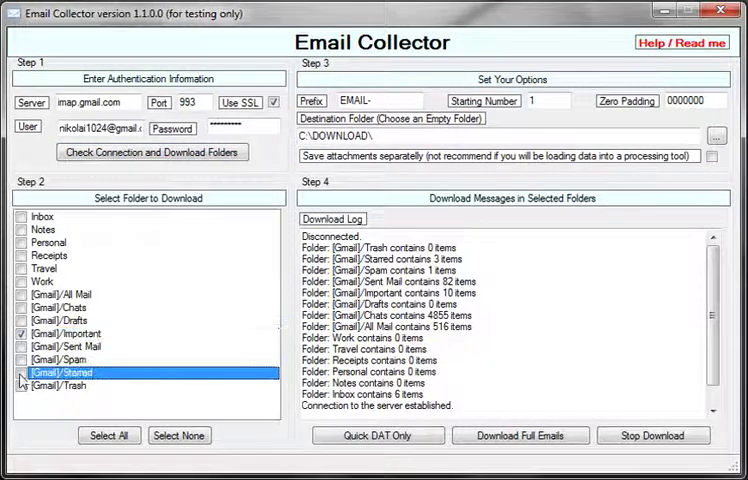
# Step: Tick the [Gmail]/Starred folder so it is marked for download
pyautogui.click(22, 371)
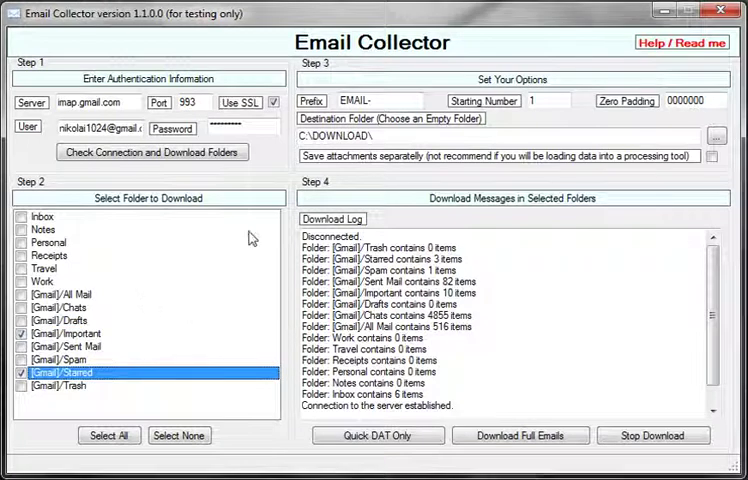
pyautogui.moveTo(451, 75)
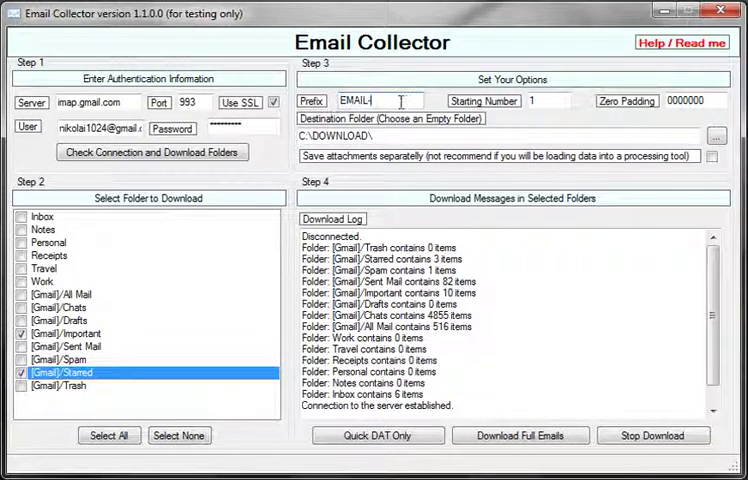
pyautogui.moveTo(540, 117)
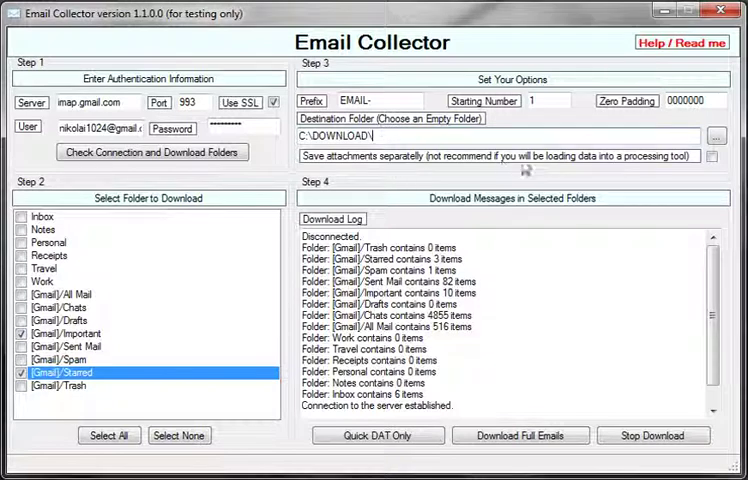
pyautogui.moveTo(693, 165)
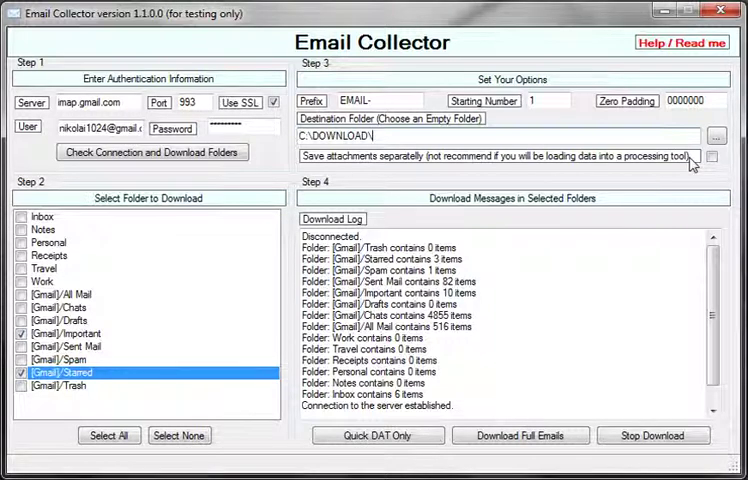
pyautogui.moveTo(562, 224)
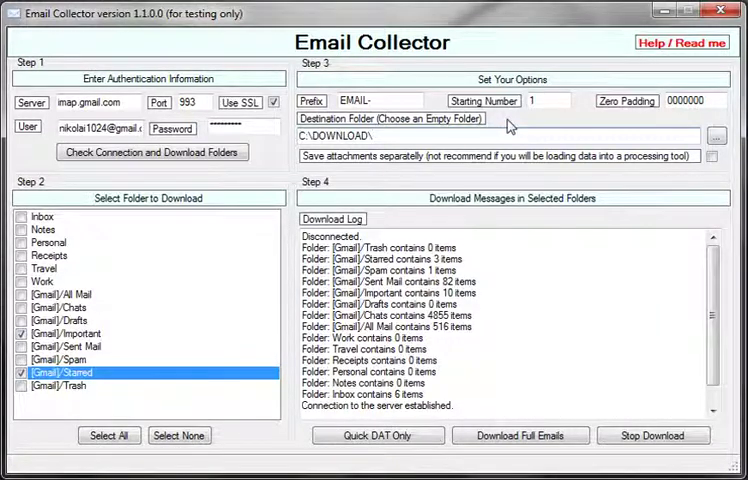
# Step: Run a Quick DAT Only download of Important and Starred into C:\DOWNLOAD
pyautogui.click(378, 435)
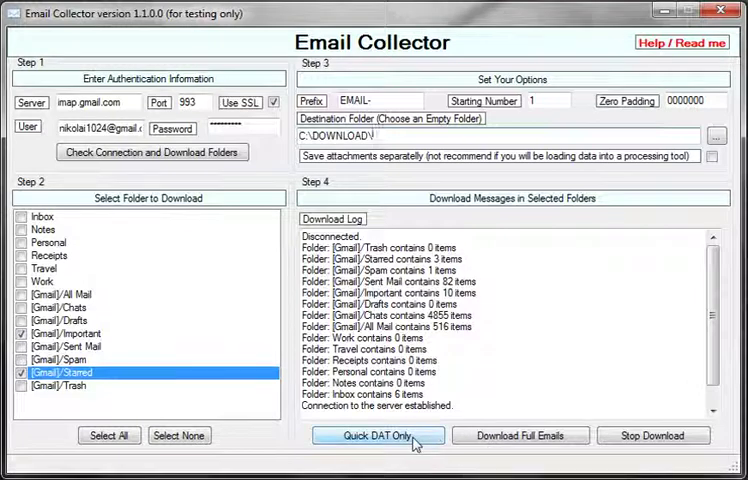
pyautogui.click(378, 435)
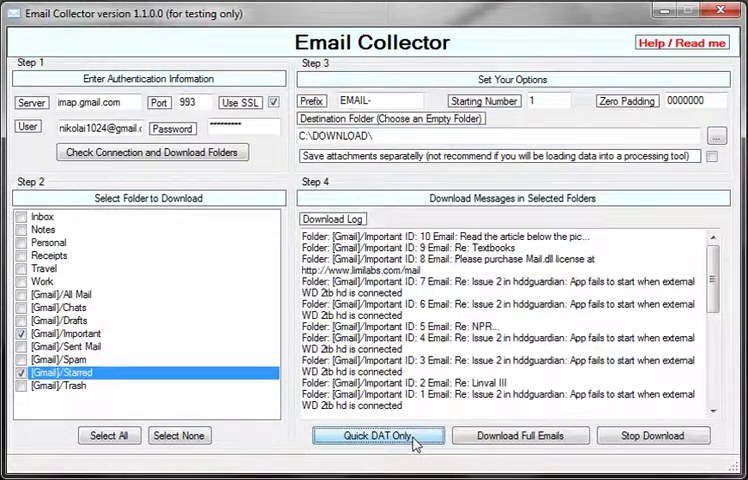
pyautogui.click(379, 435)
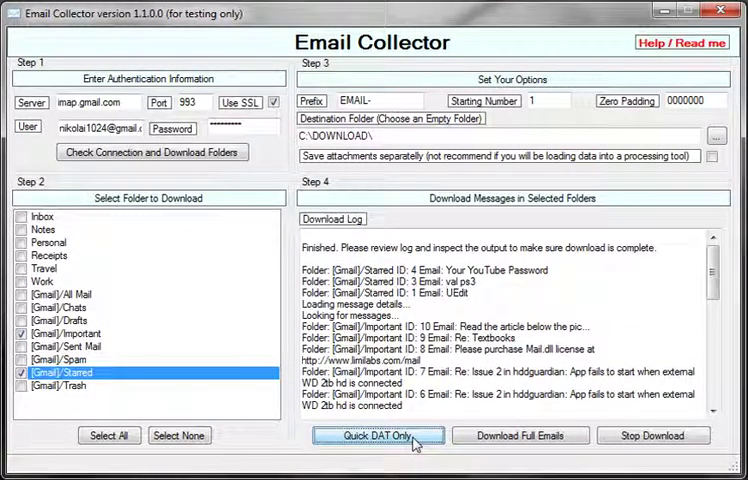
pyautogui.click(379, 435)
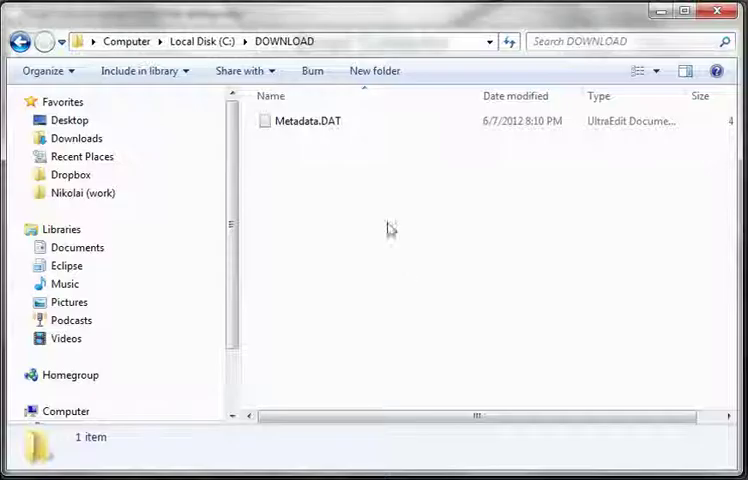
# Step: Switch back to Email Collector after viewing C:\DOWNLOAD's Metadata.DAT
pyautogui.click(311, 120)
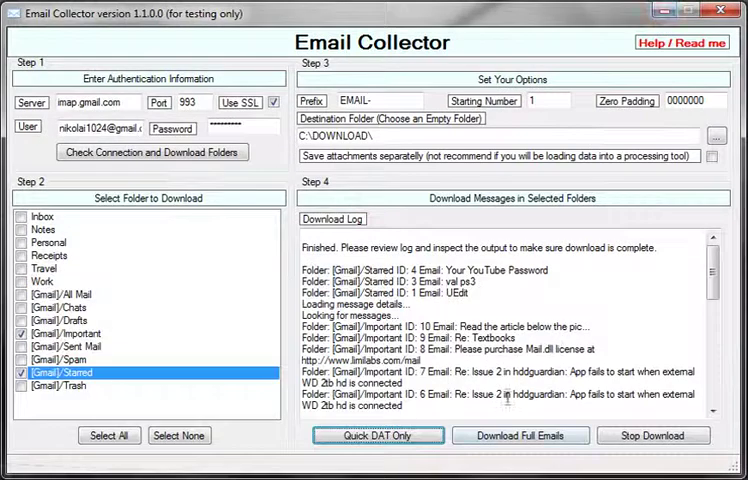
pyautogui.moveTo(520, 435)
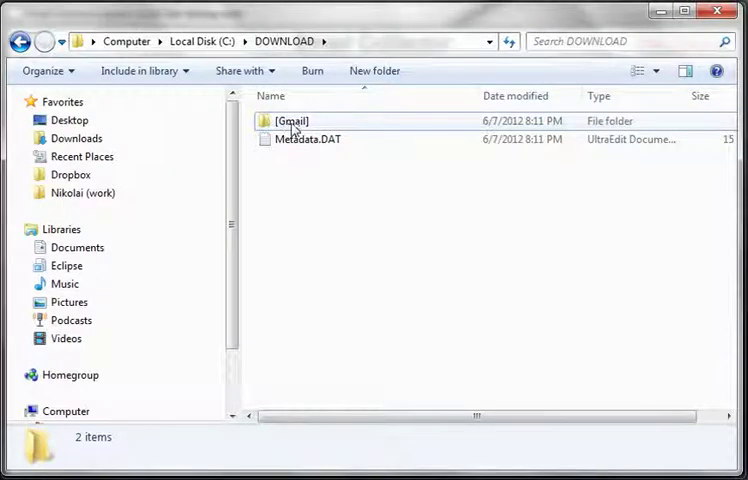
# Step: Browse the [Gmail] Important folder, then delete [Gmail] and Metadata.DAT from C:\DOWNLOAD
pyautogui.doubleClick(291, 120)
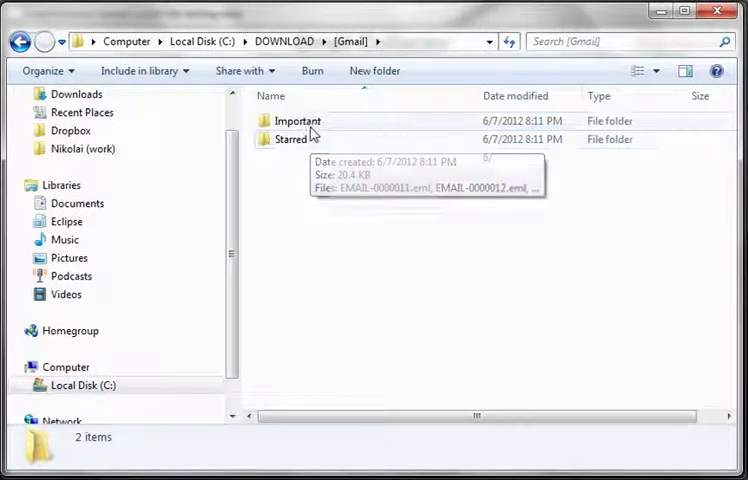
pyautogui.doubleClick(296, 120)
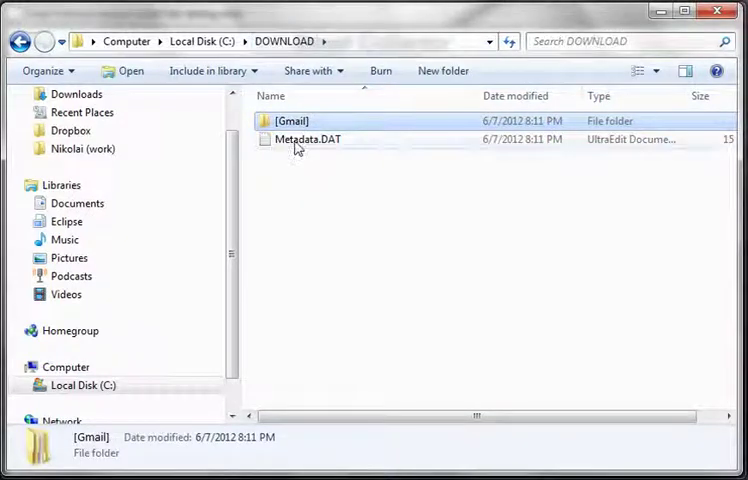
pyautogui.click(308, 138)
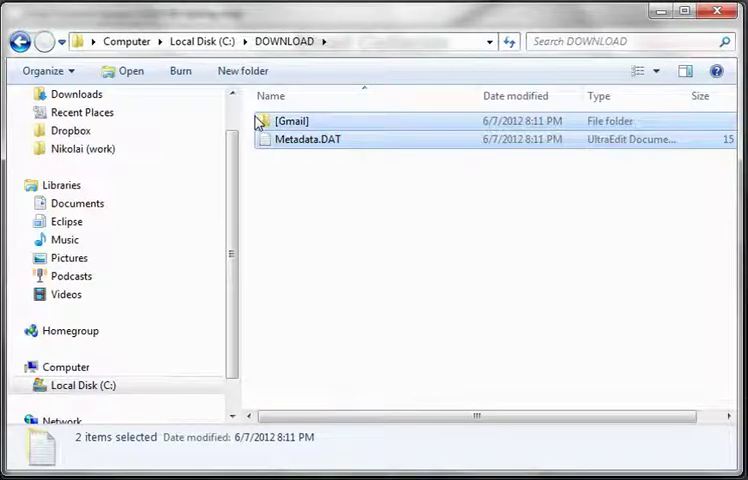
pyautogui.press('Delete')
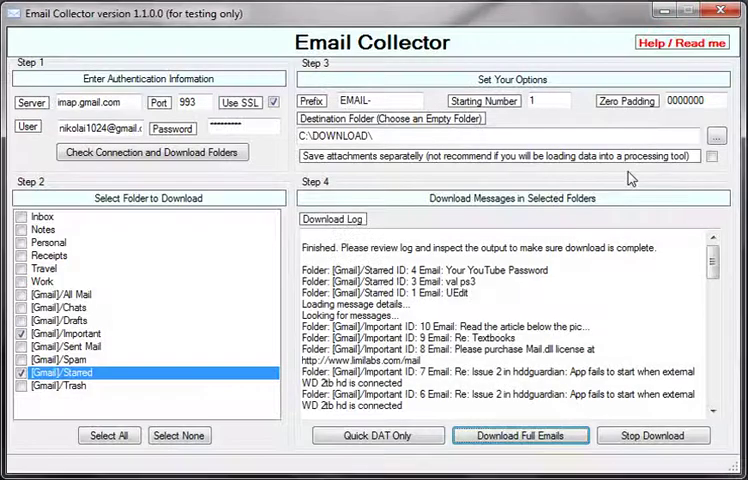
# Step: Start the full-email download of Important and Starred into C:\DOWNLOAD
pyautogui.click(711, 156)
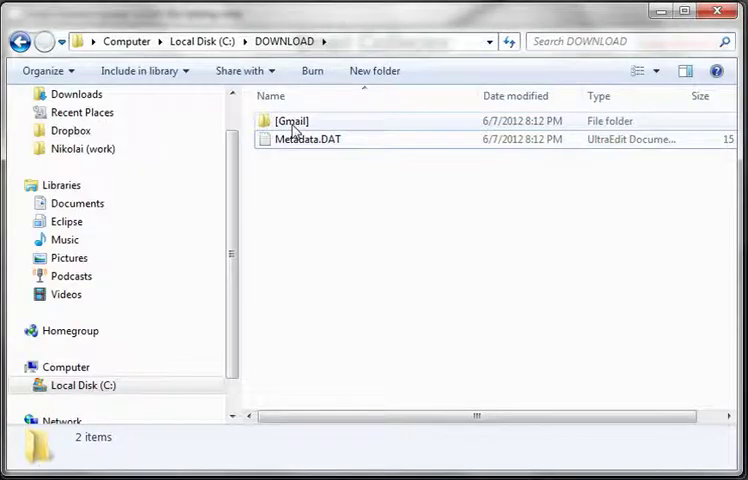
# Step: Inspect the Important folder's .lua and .jpg attachments, return to [Gmail], then restart the download
pyautogui.doubleClick(291, 120)
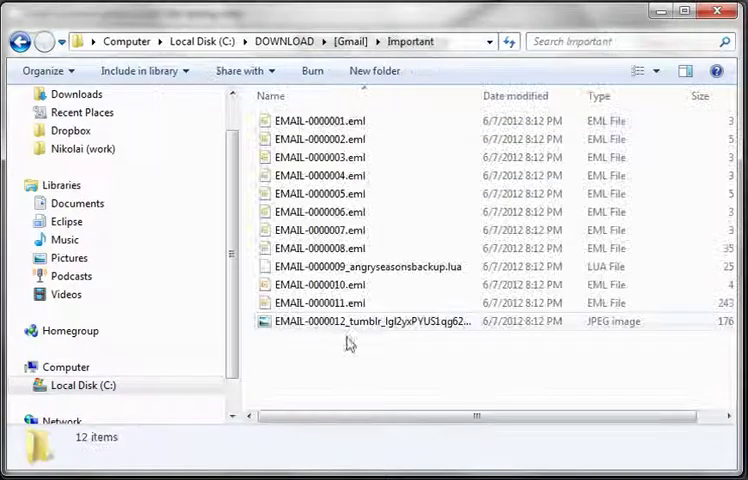
pyautogui.click(365, 266)
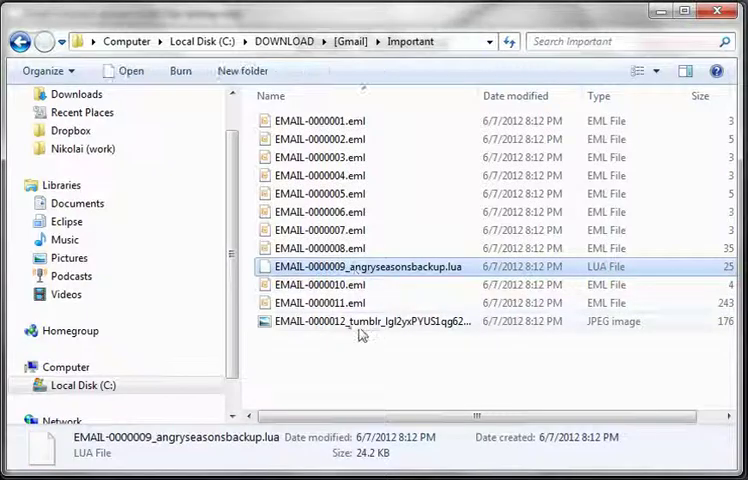
pyautogui.click(370, 321)
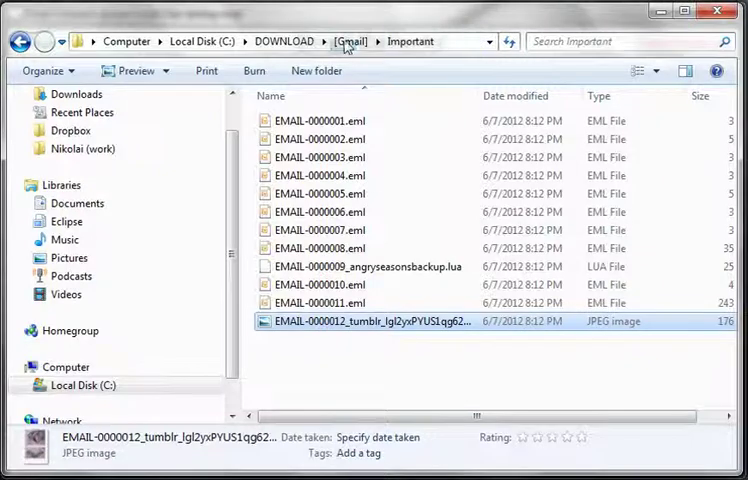
pyautogui.click(349, 41)
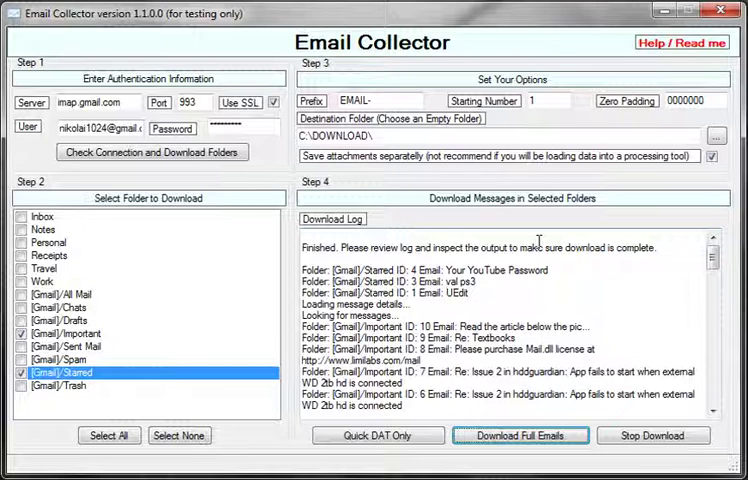
pyautogui.click(520, 435)
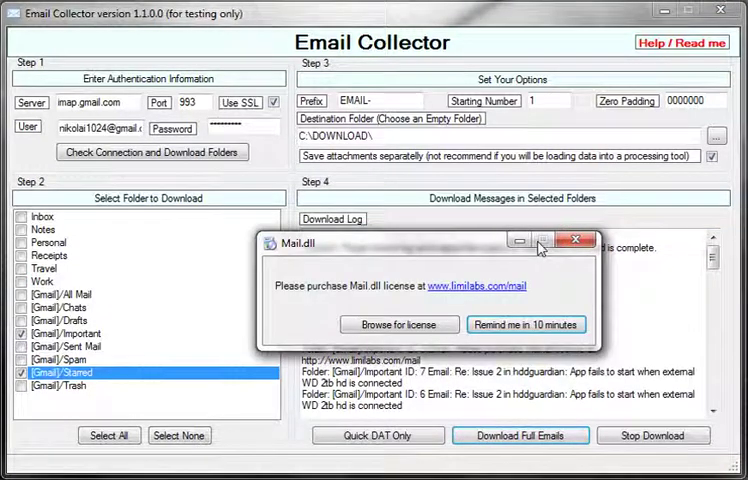